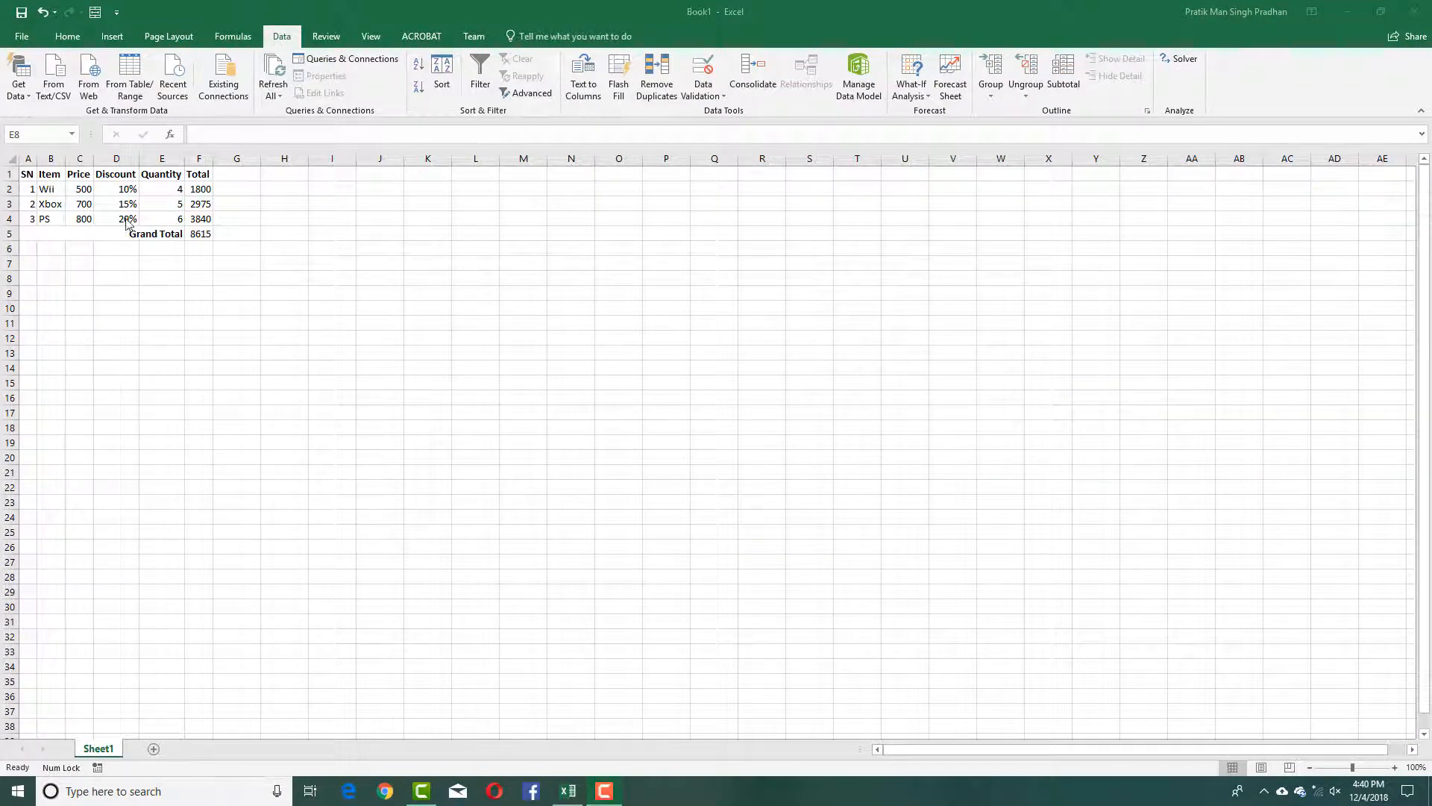
# Review the discount cells D2:D4 and select the grand total cell F5
pyautogui.moveTo(117, 189); pyautogui.dragTo(116, 218)
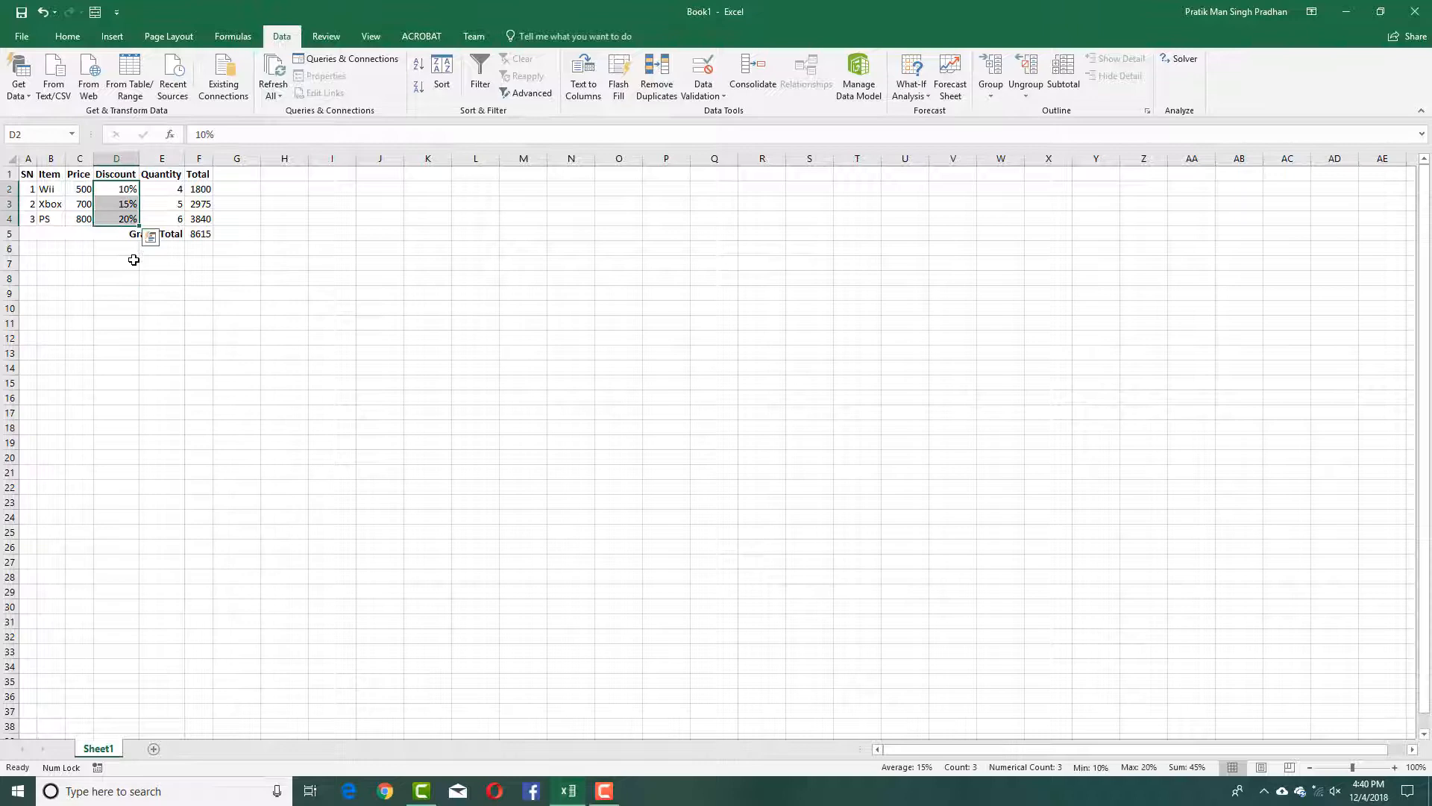
pyautogui.click(116, 262)
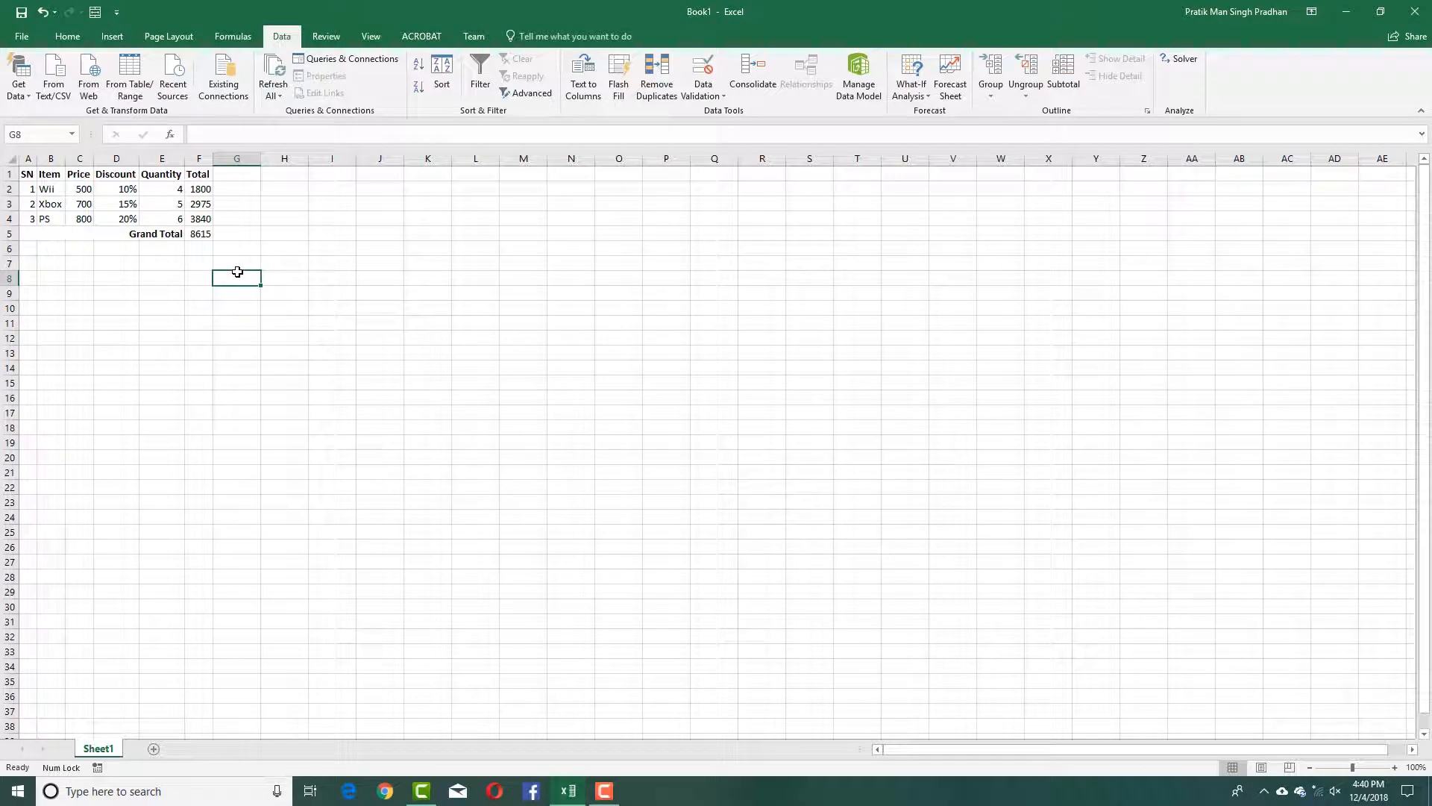
pyautogui.moveTo(109, 235)
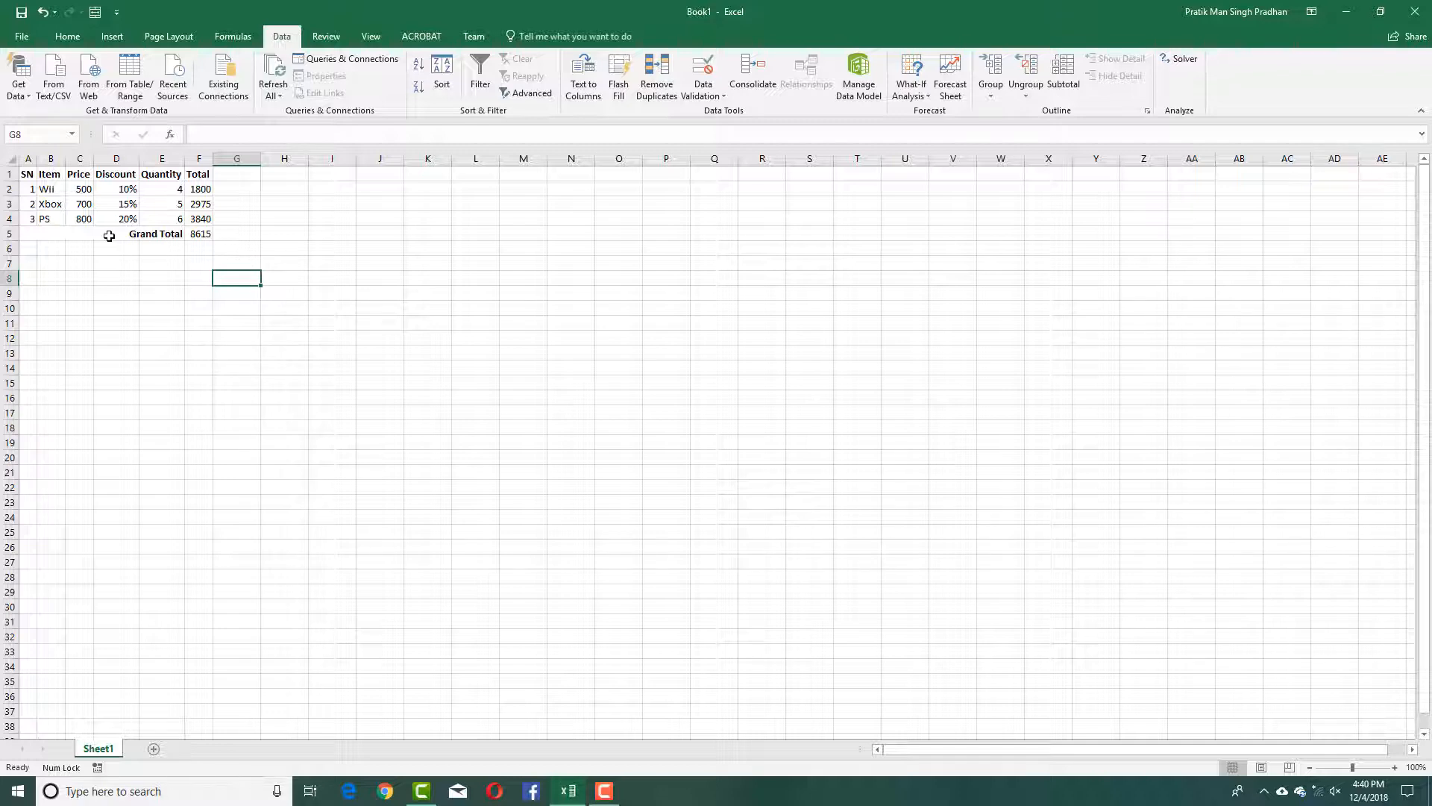
pyautogui.click(161, 278)
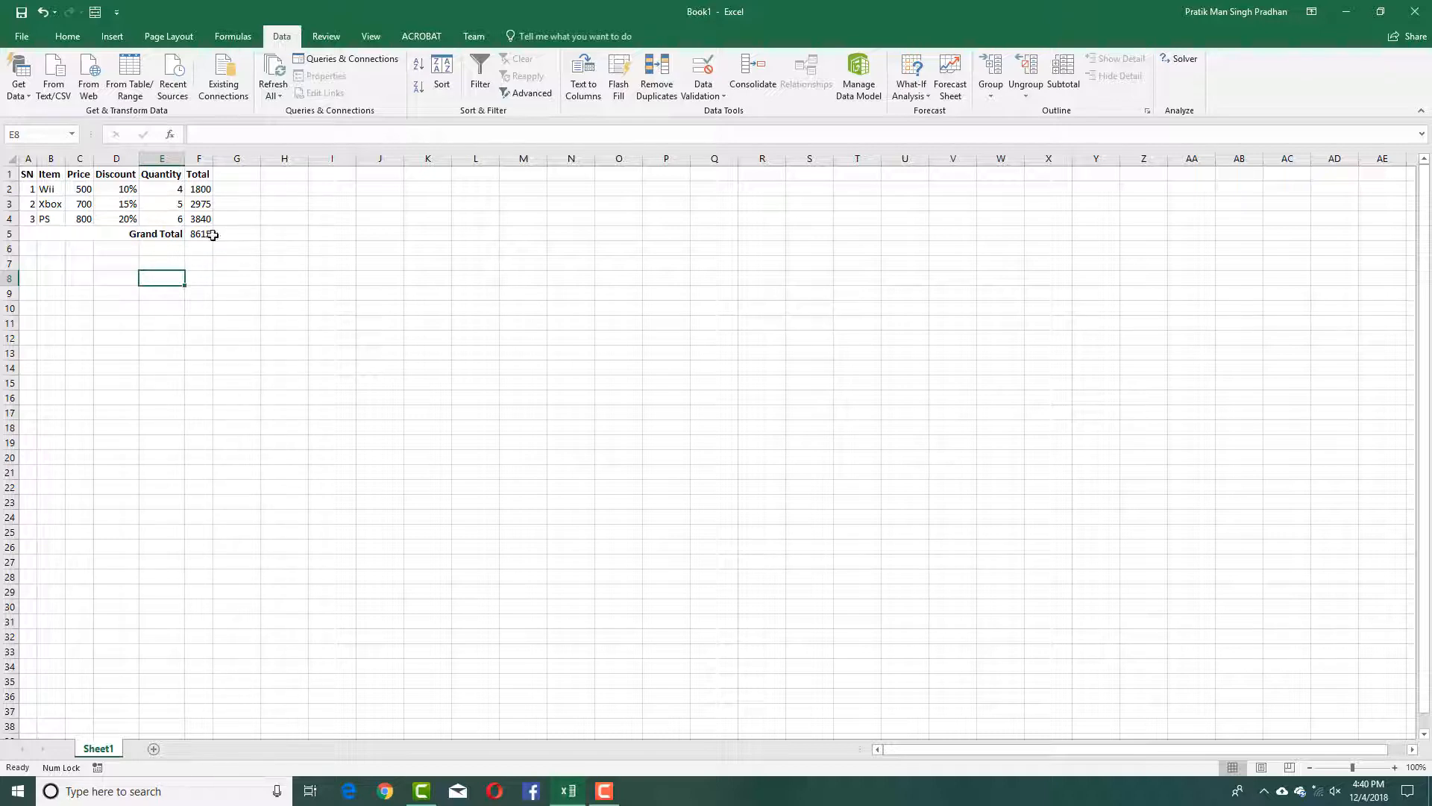
pyautogui.click(198, 234)
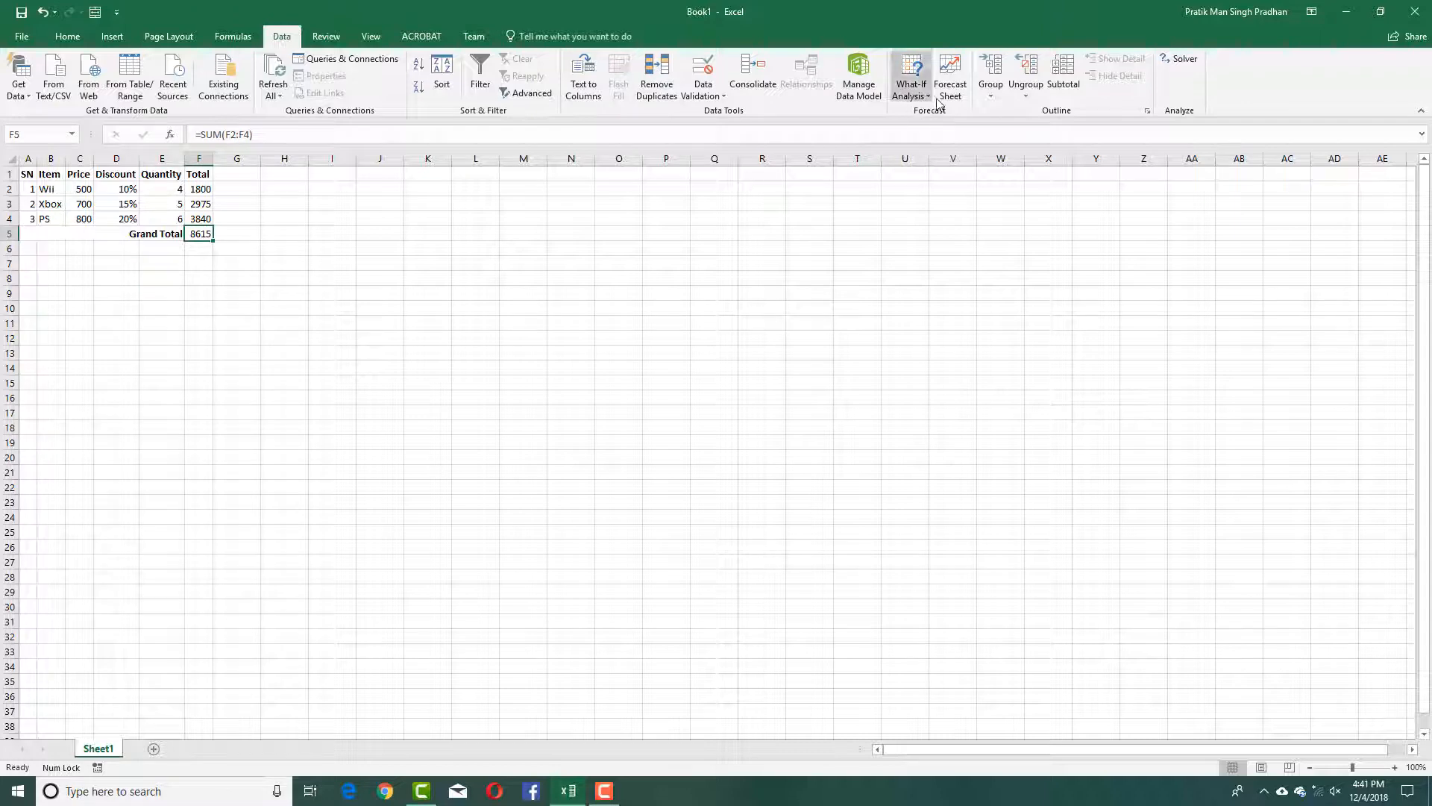
# Reach the Scenario Manager from Data > What-If Analysis, with no scenarios yet
pyautogui.click(910, 76)
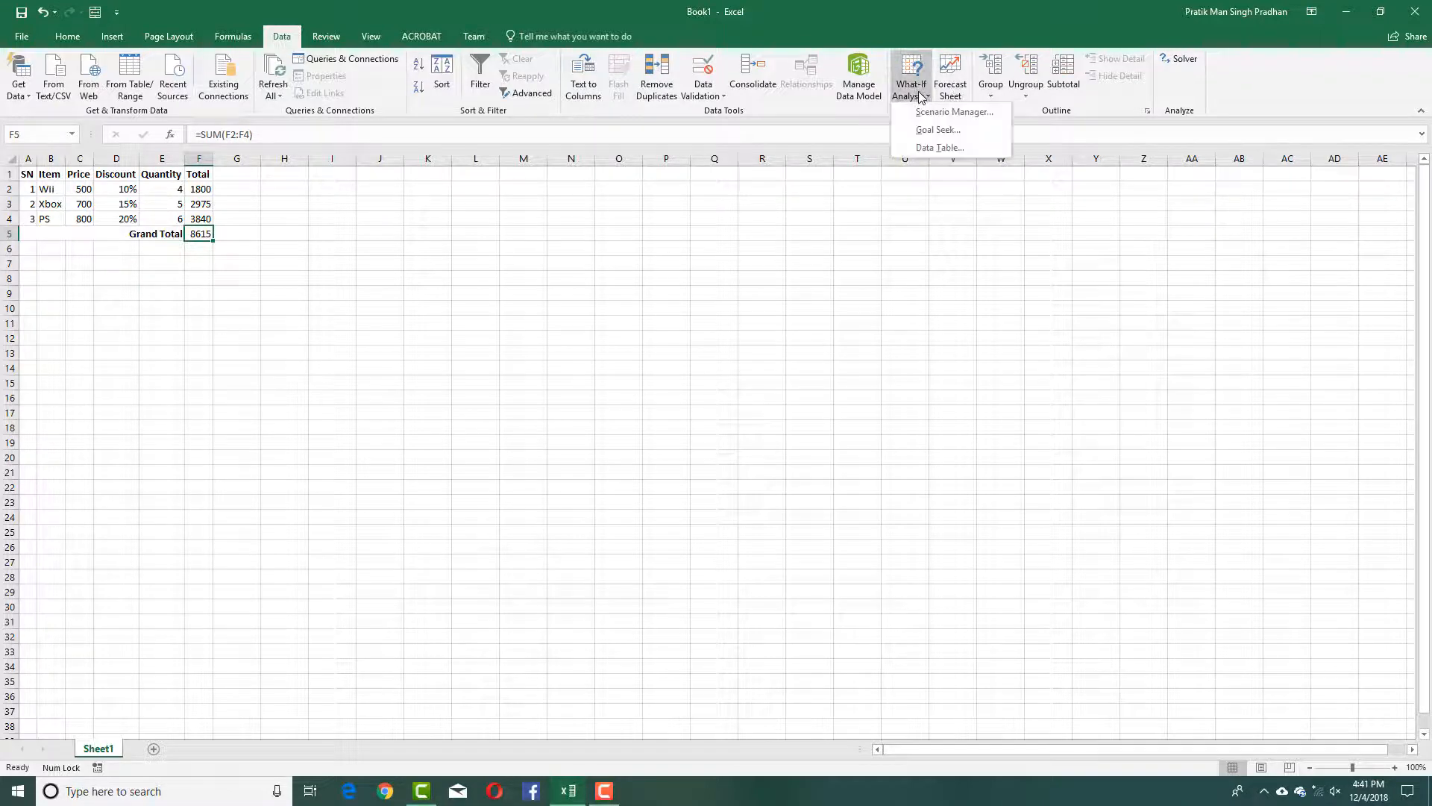
pyautogui.moveTo(954, 112)
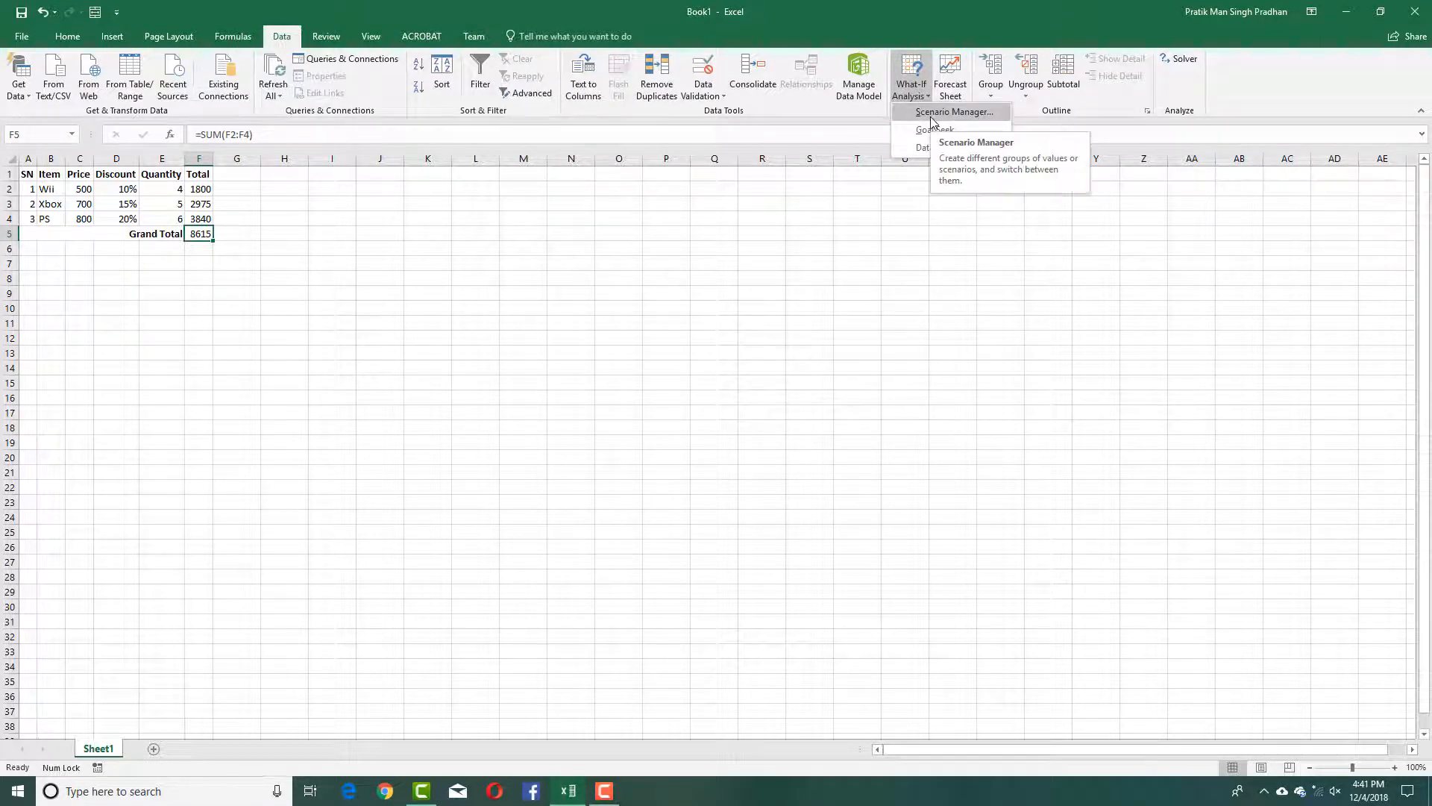
pyautogui.click(954, 111)
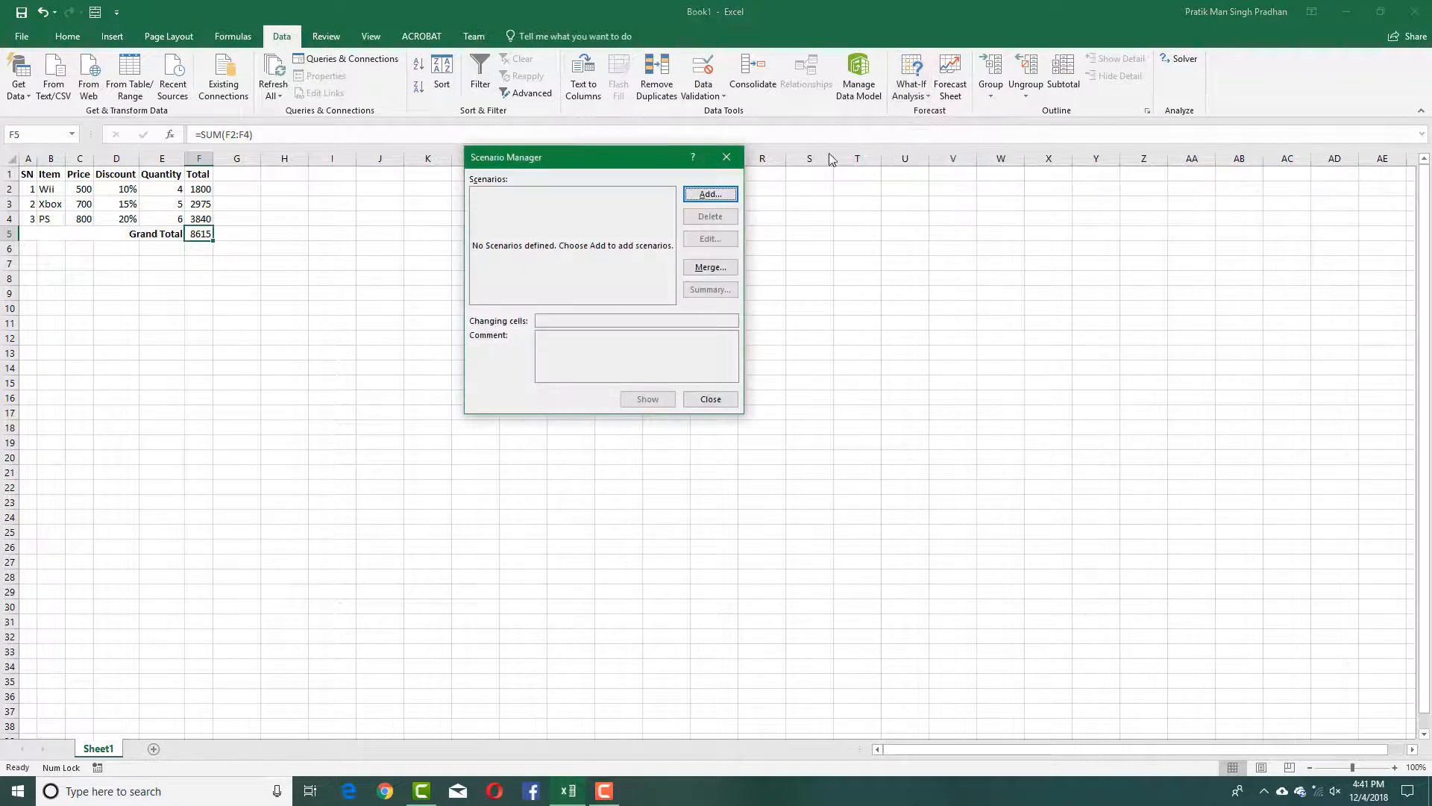
pyautogui.moveTo(303, 247)
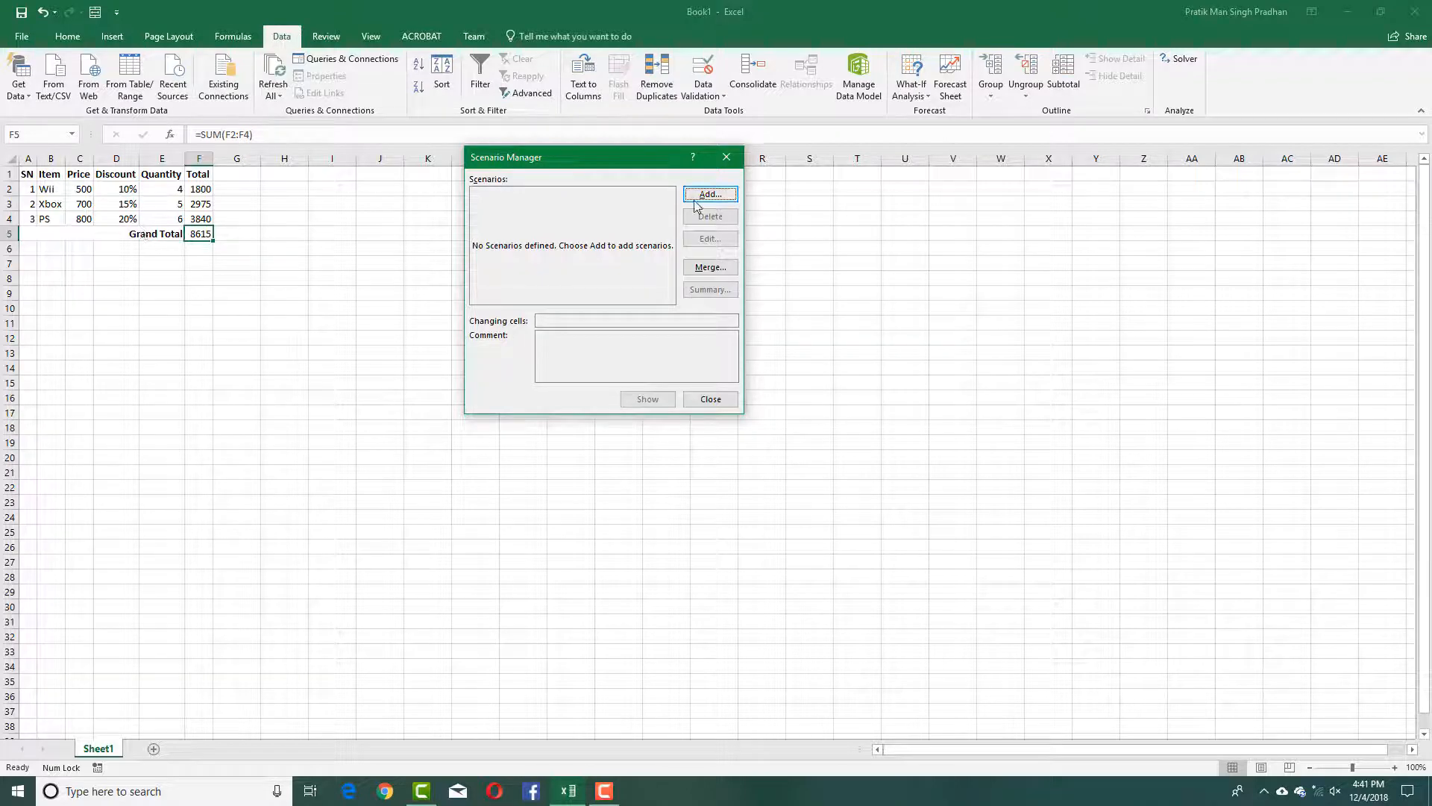
# Add a 'Regular' scenario on D2:D4 keeping discounts 0.1, 0.15 and 0.2, then start another
pyautogui.click(710, 194)
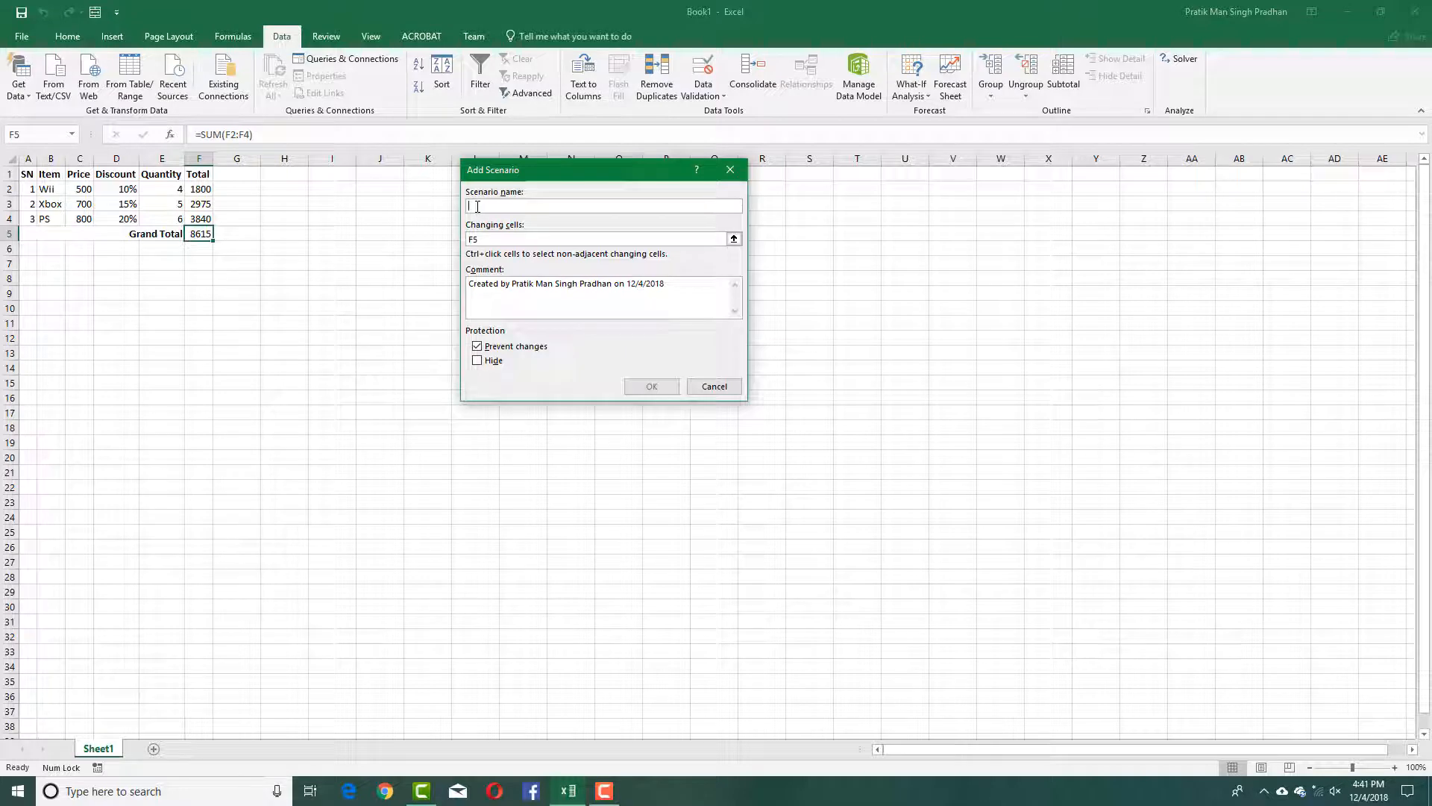
pyautogui.write('Regular')
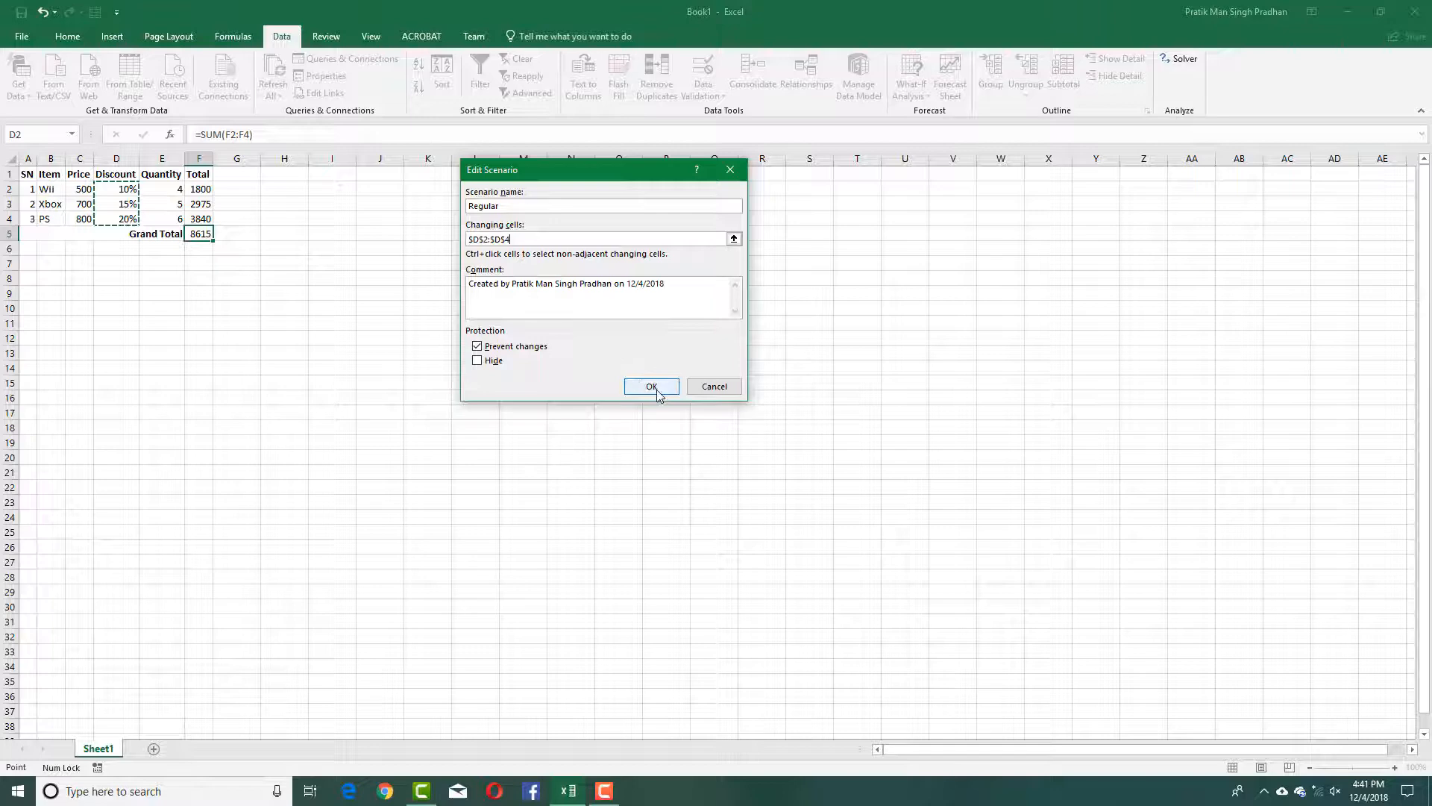
pyautogui.click(651, 384)
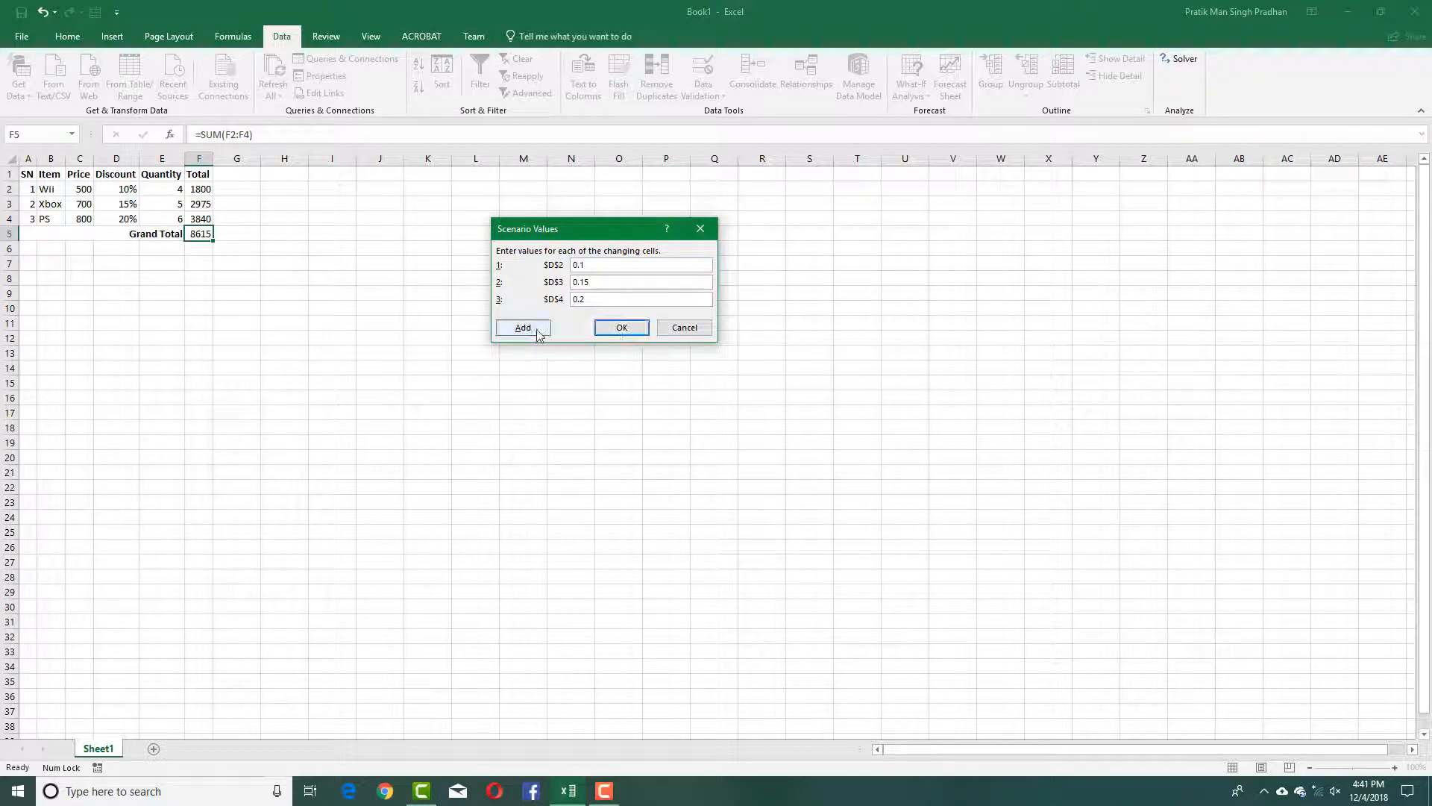
pyautogui.click(522, 327)
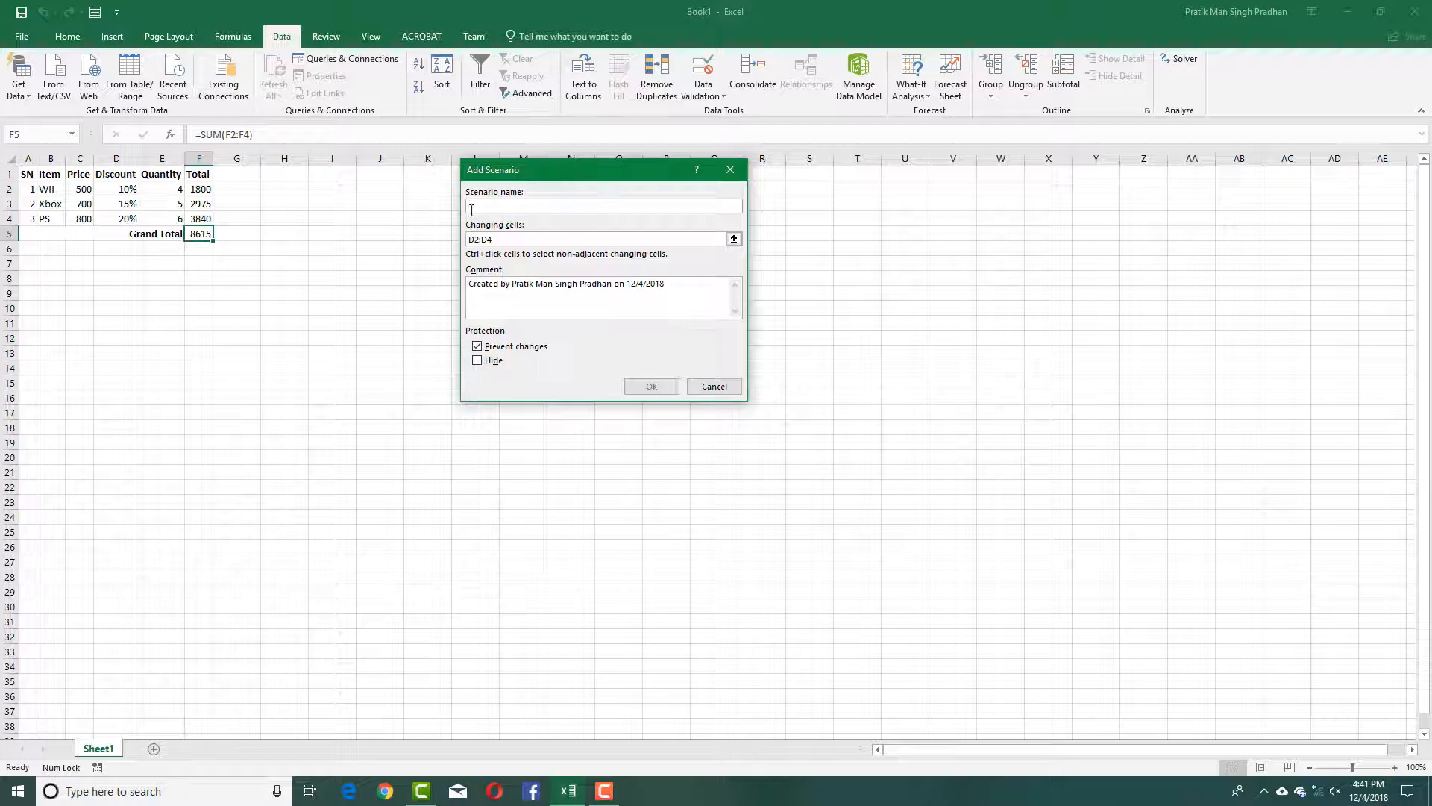
# Name the second scenario 'Premium' on D2:D4 and confirm its settings
pyautogui.write('Premium')
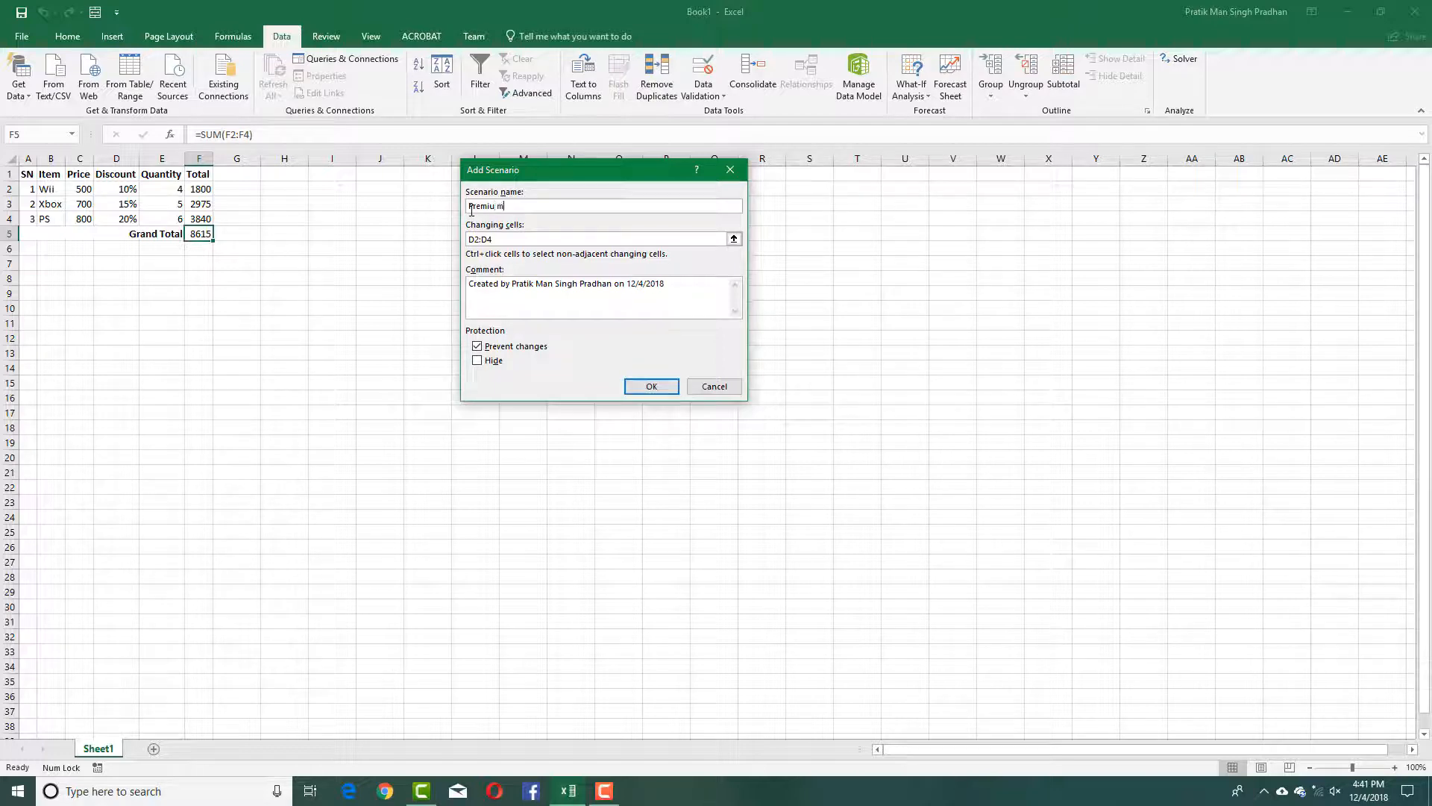
pyautogui.write('Premium')
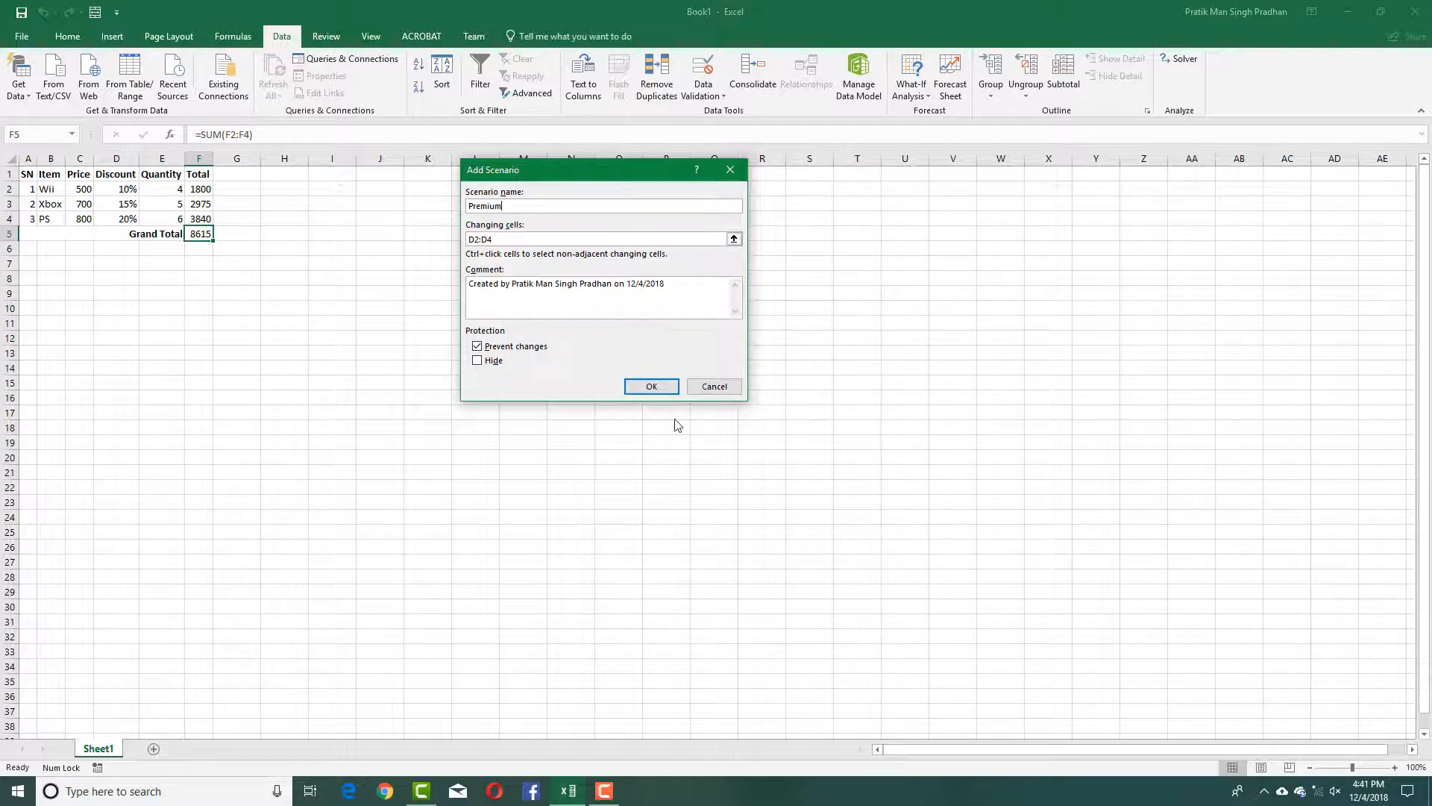
pyautogui.click(652, 385)
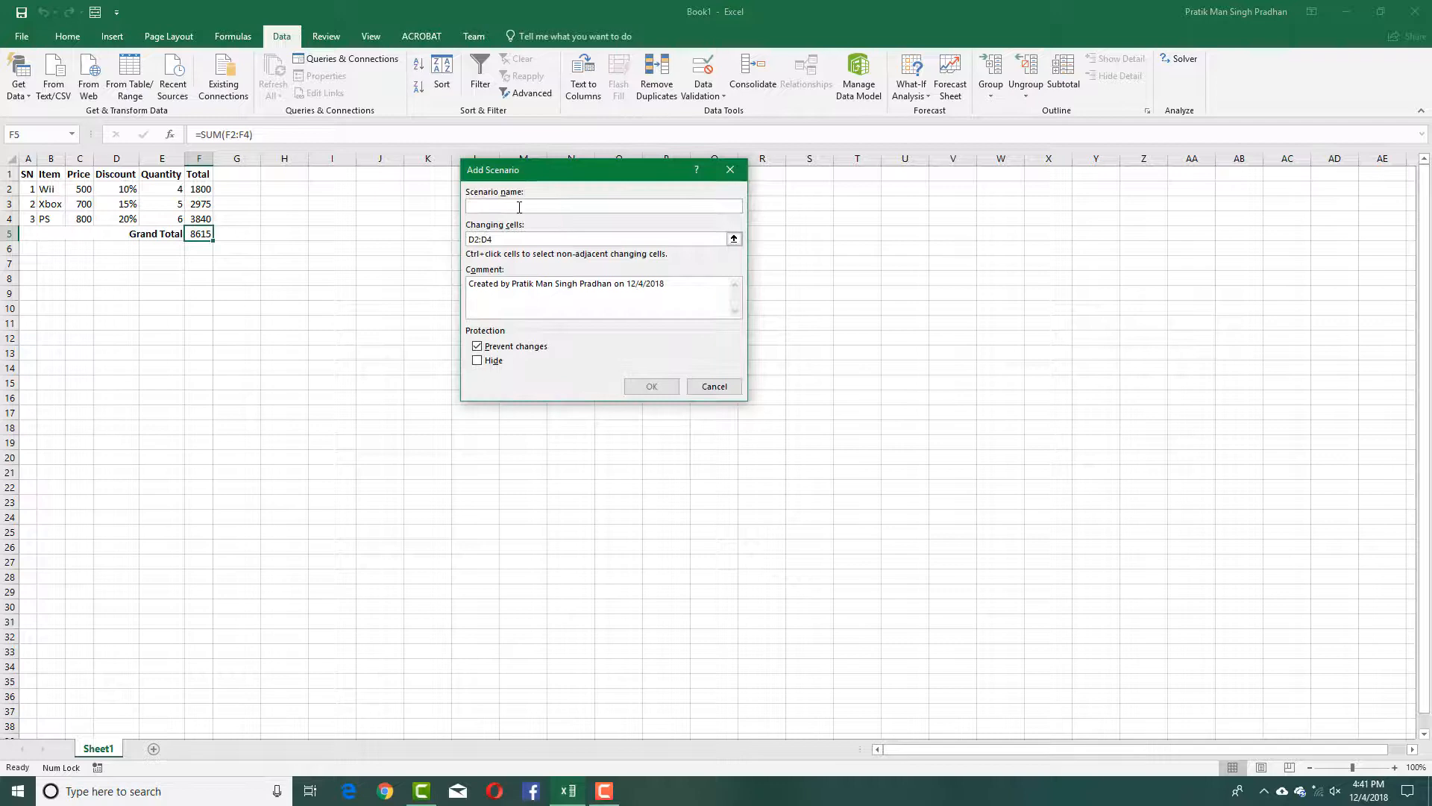
# Name the third scenario 'Elite' and enter its discount values 0.20, 0.25 and the third value
pyautogui.write('Eii')
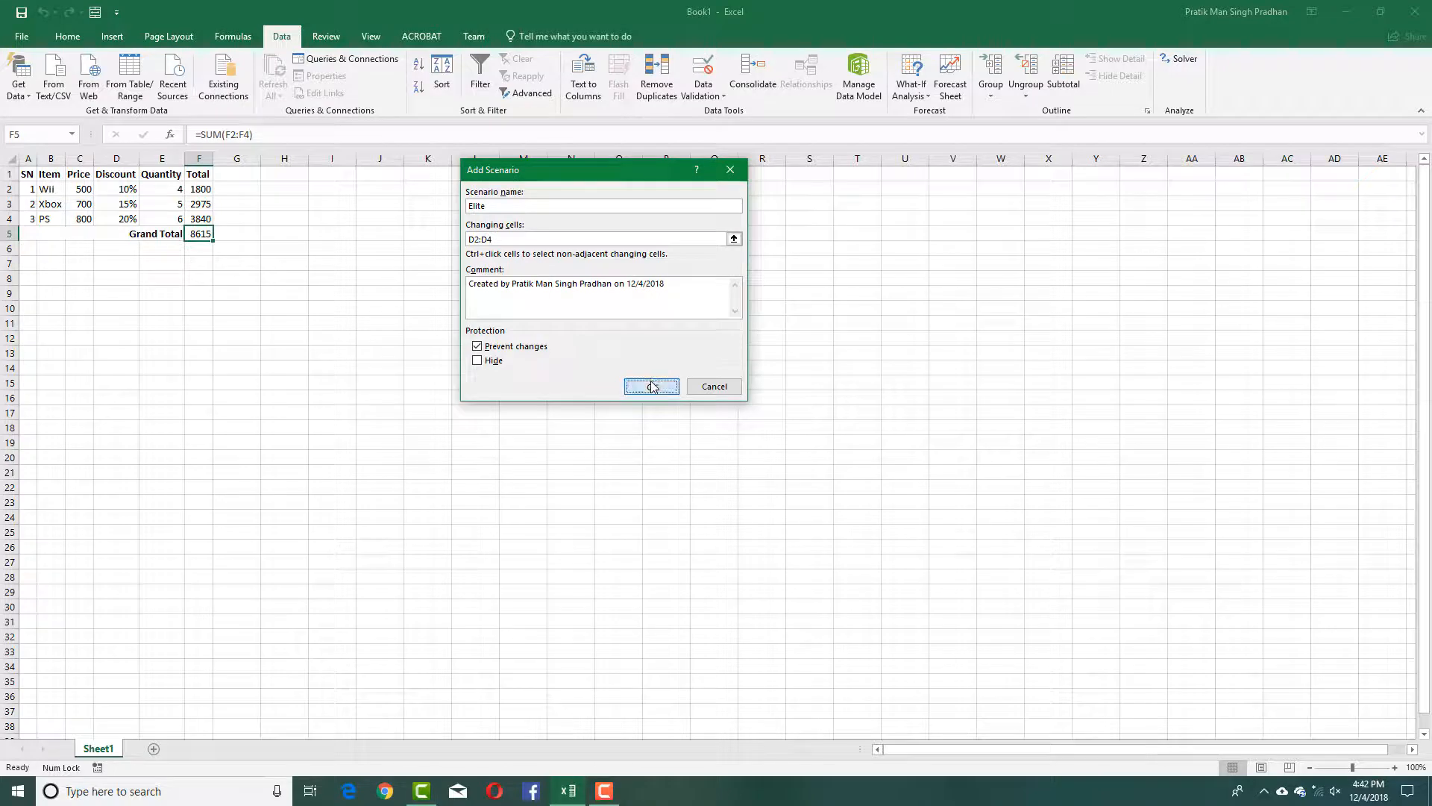
pyautogui.click(650, 385)
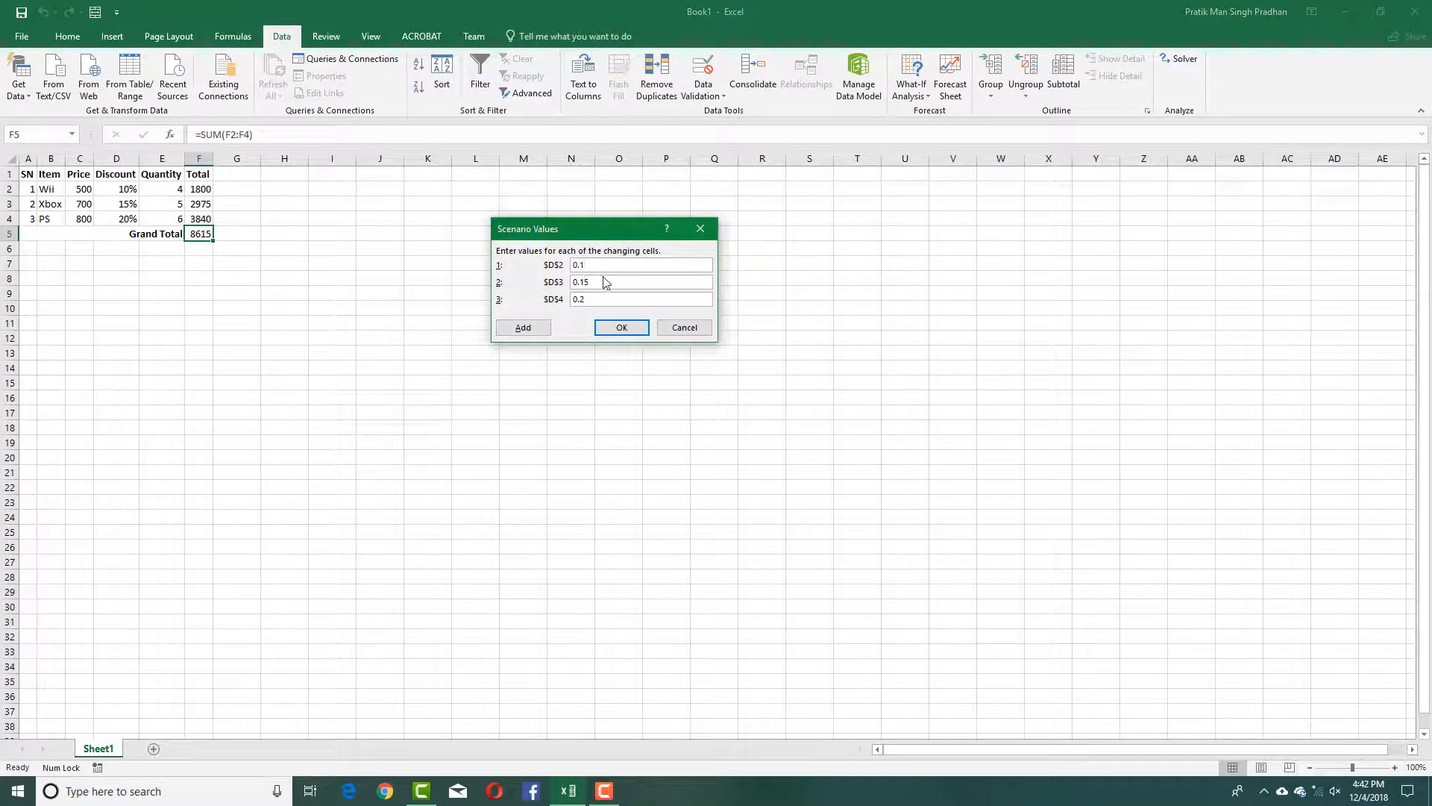
pyautogui.press('backspace')
pyautogui.write('20')
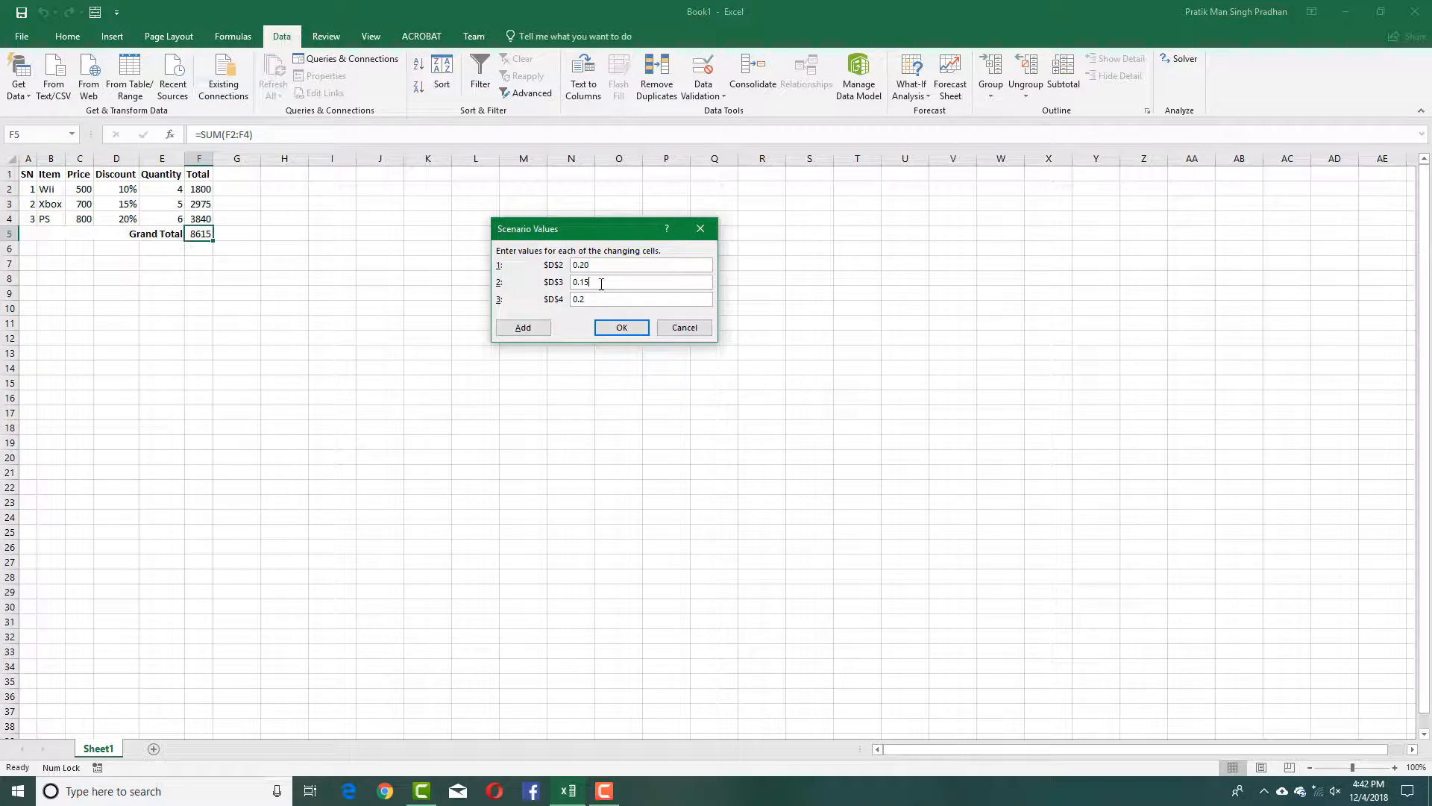
pyautogui.press('BackSpace')
pyautogui.write('2')
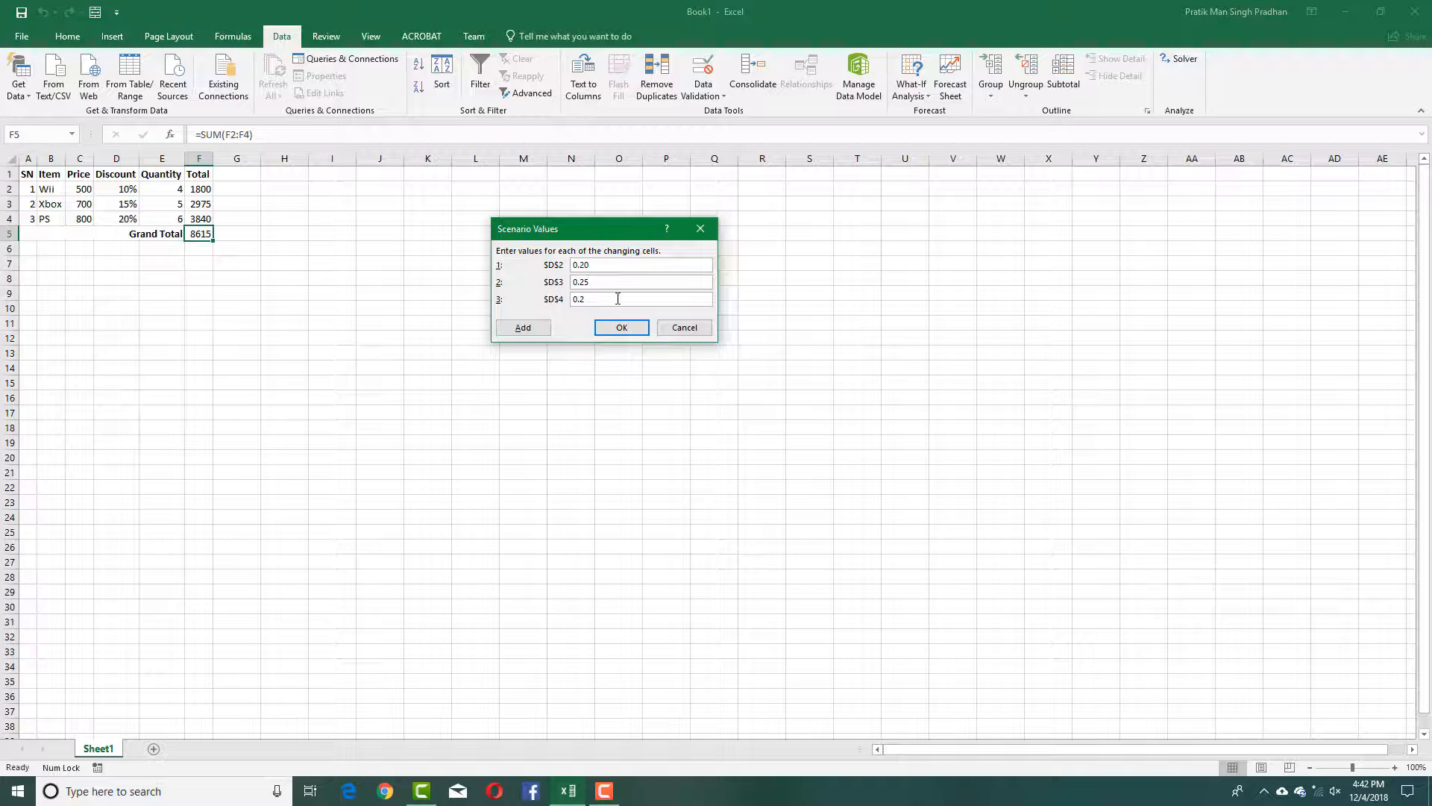
pyautogui.click(621, 327)
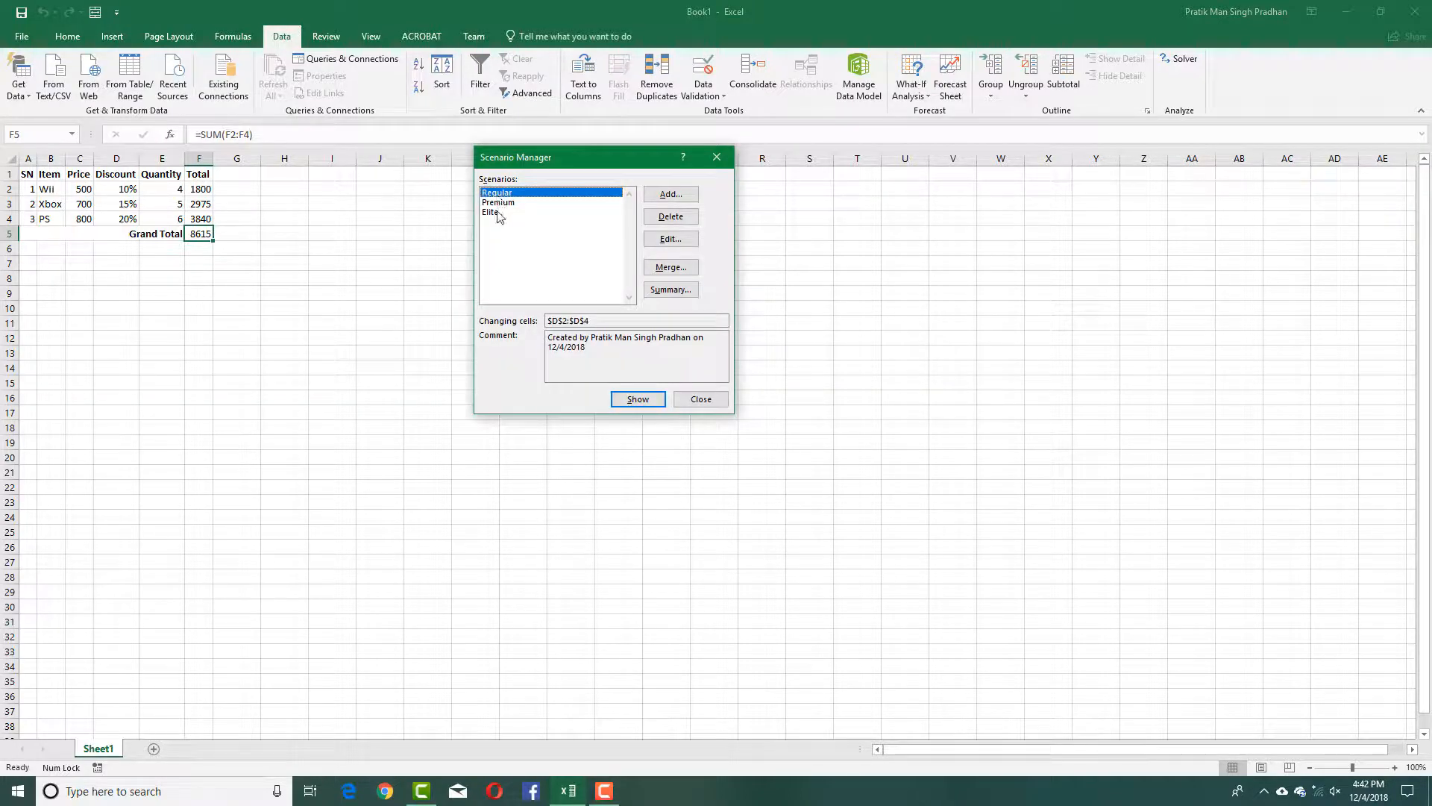
# Show the Elite scenario so the sheet's discounts and grand total update
pyautogui.click(489, 211)
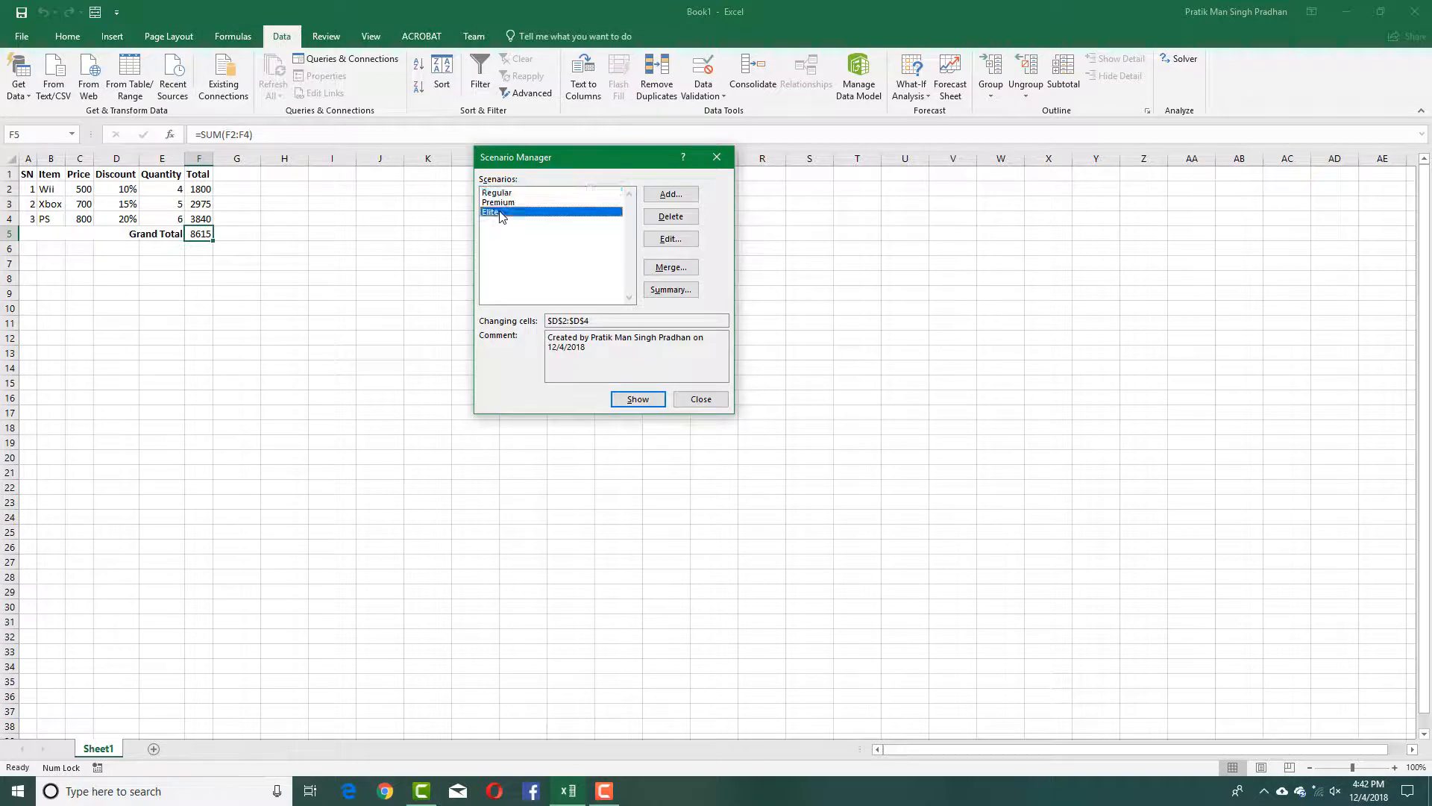
pyautogui.click(637, 400)
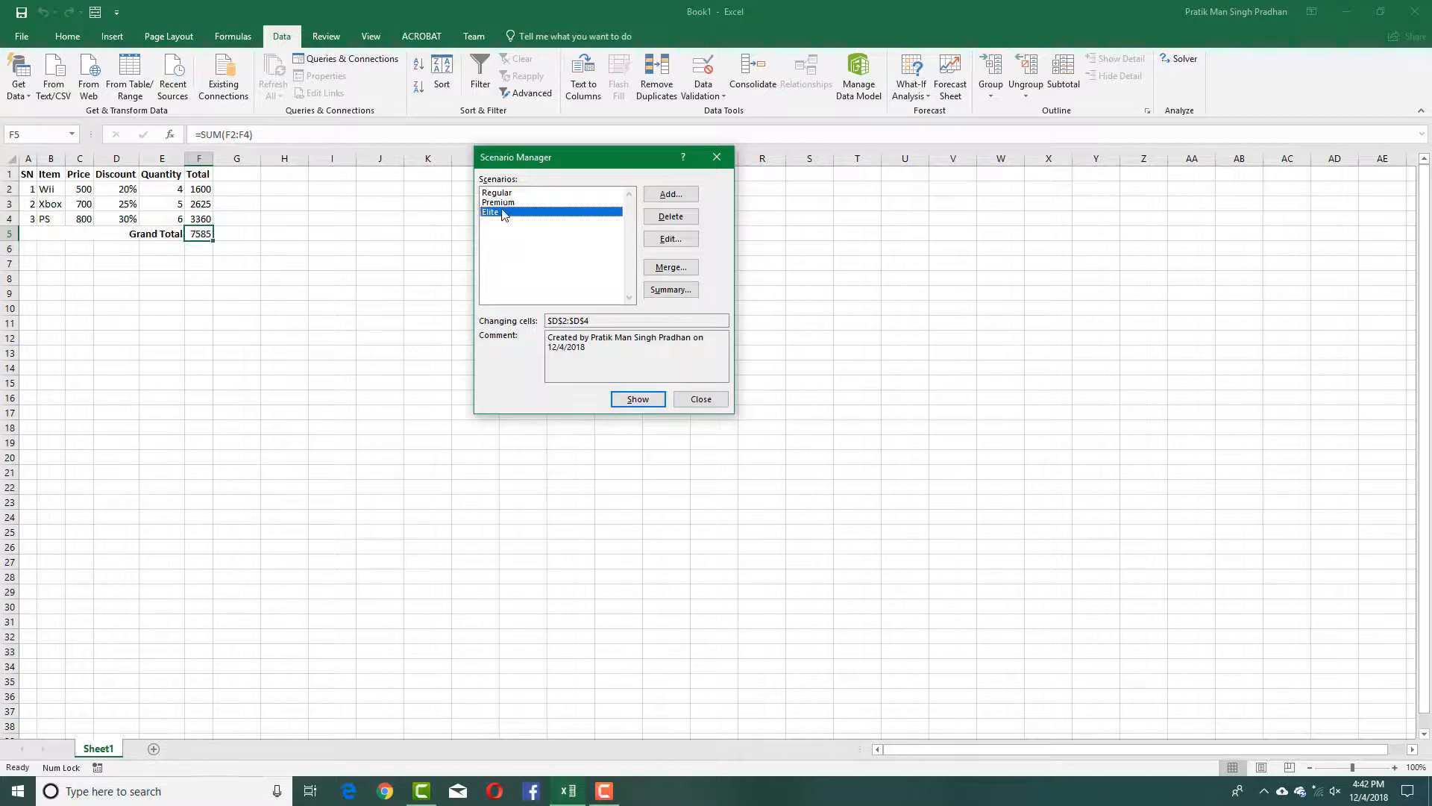
pyautogui.click(637, 400)
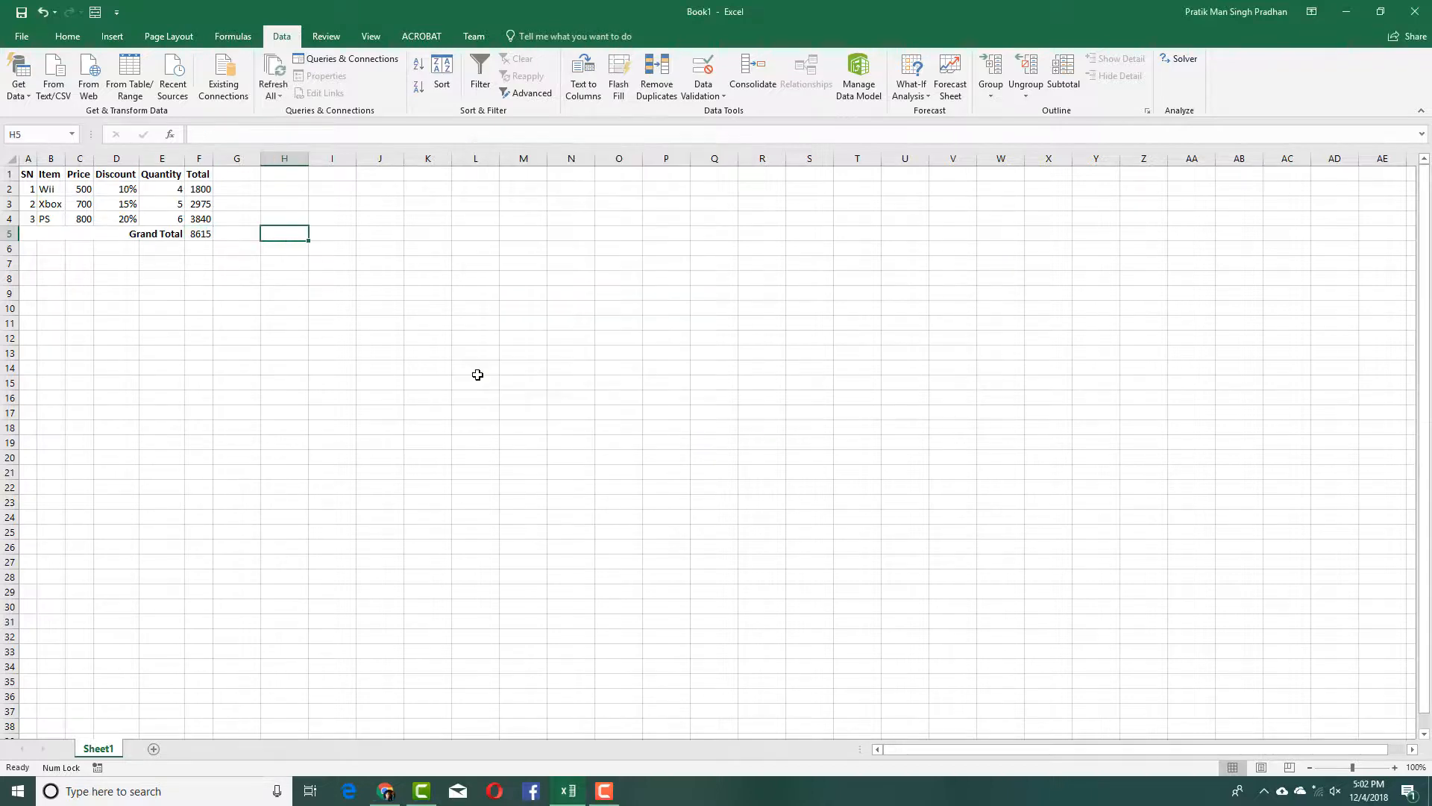
pyautogui.moveTo(465, 364)
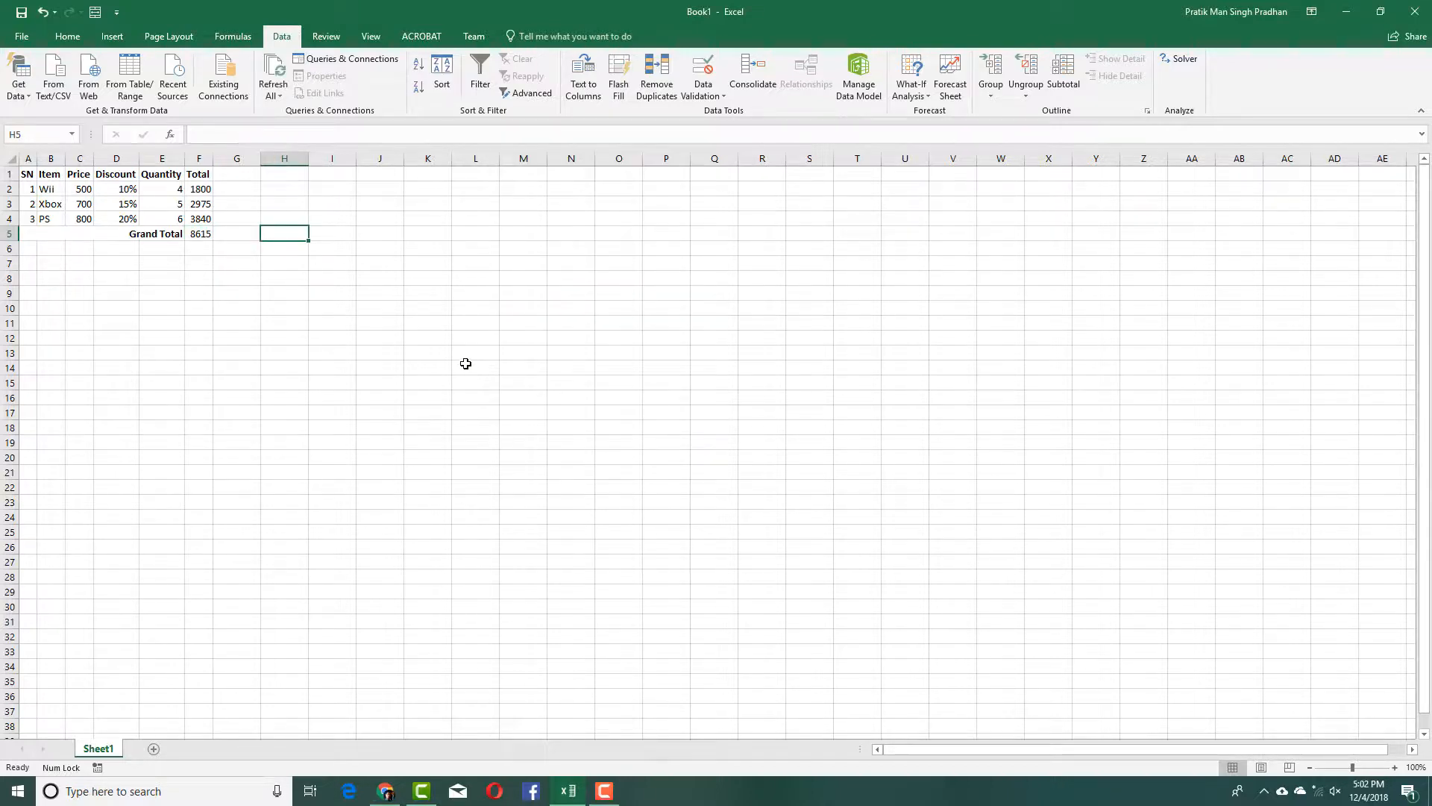
pyautogui.moveTo(325, 412)
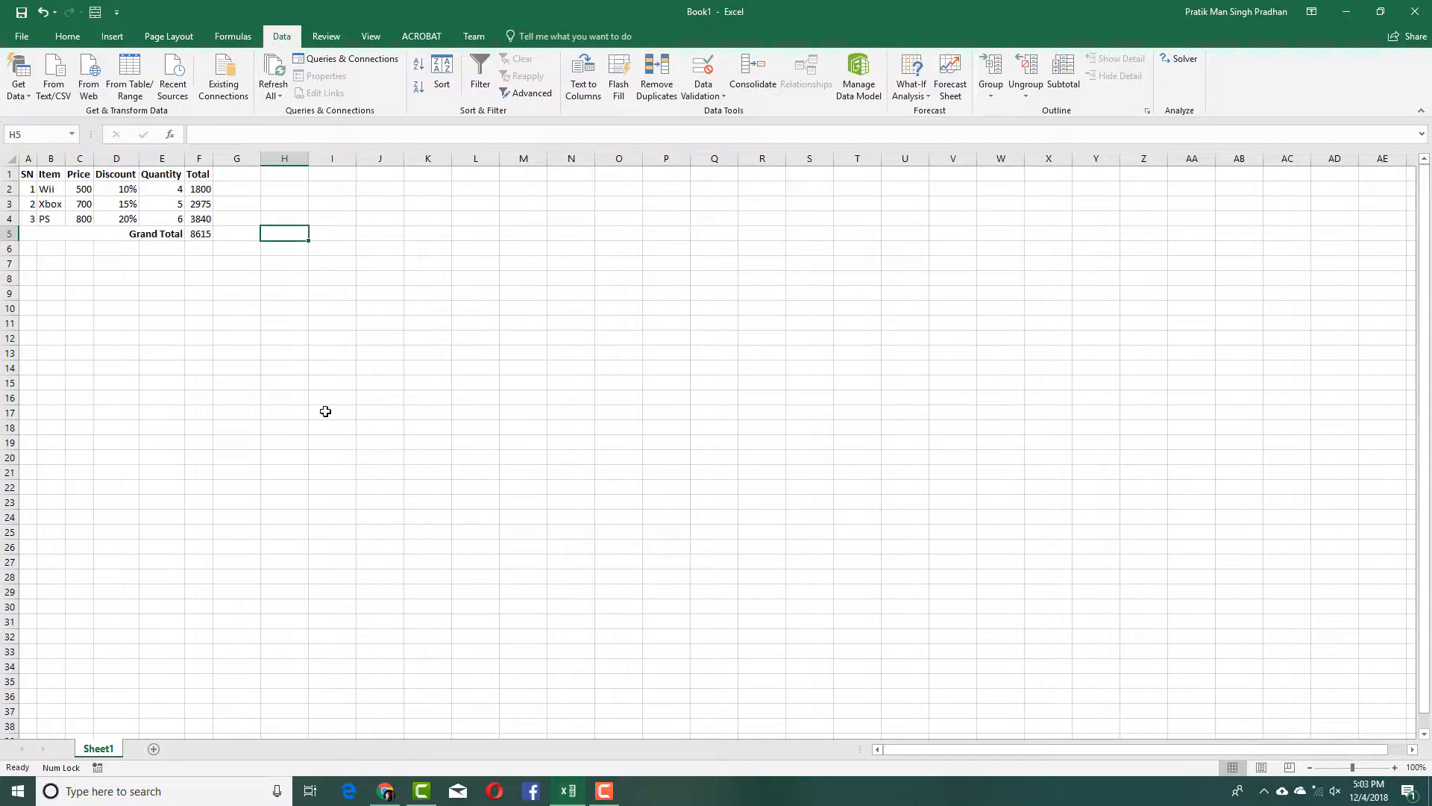